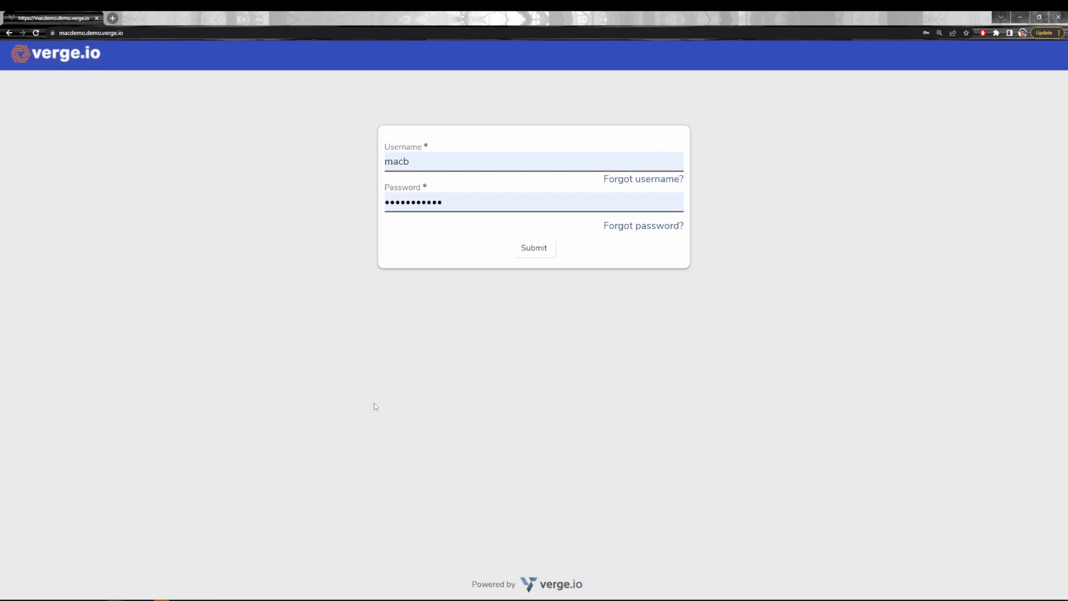
mouse_move(449, 396)
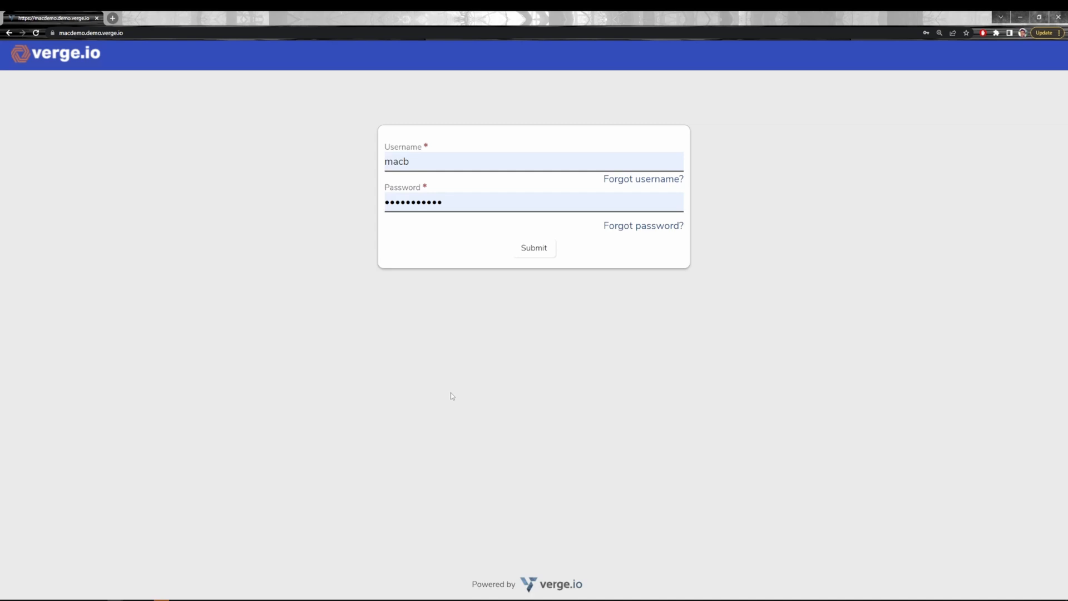
- Submit the login form to load the Mac Demo home dashboard
left_click(533, 247)
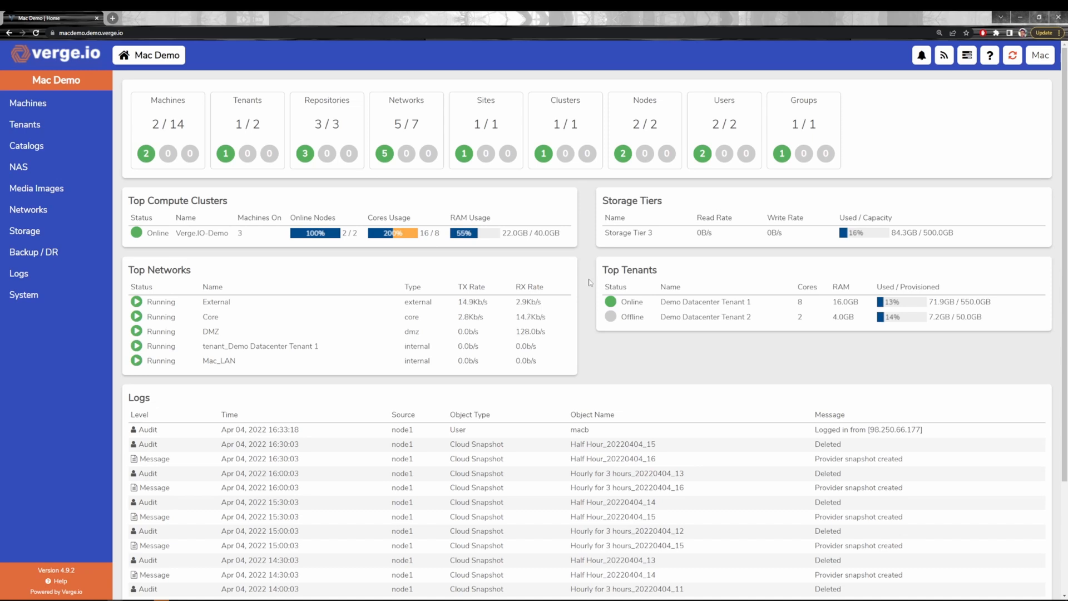
mouse_move(587, 283)
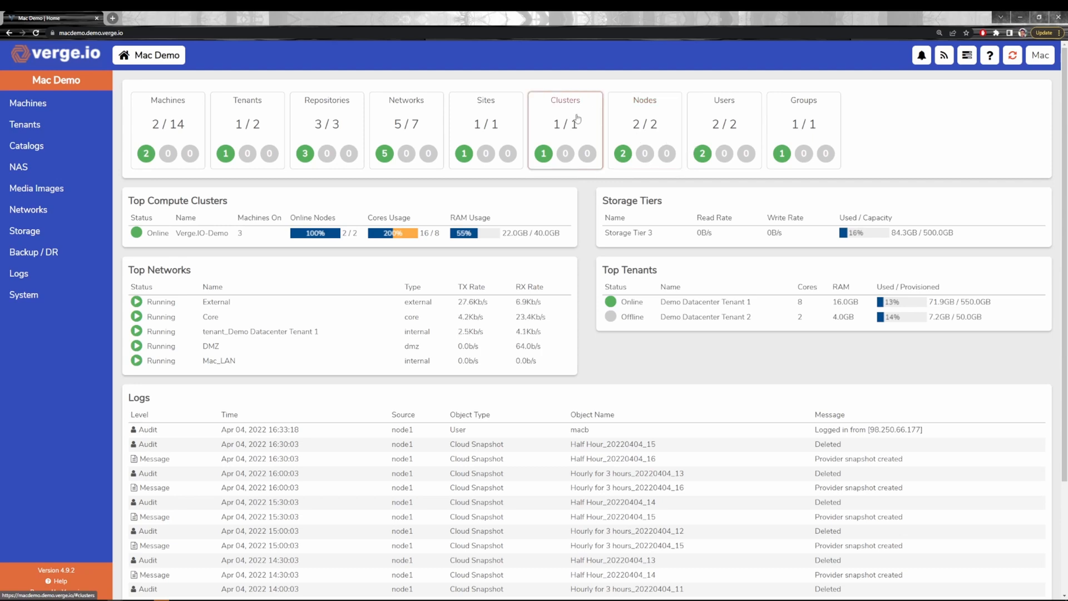
mouse_move(575, 121)
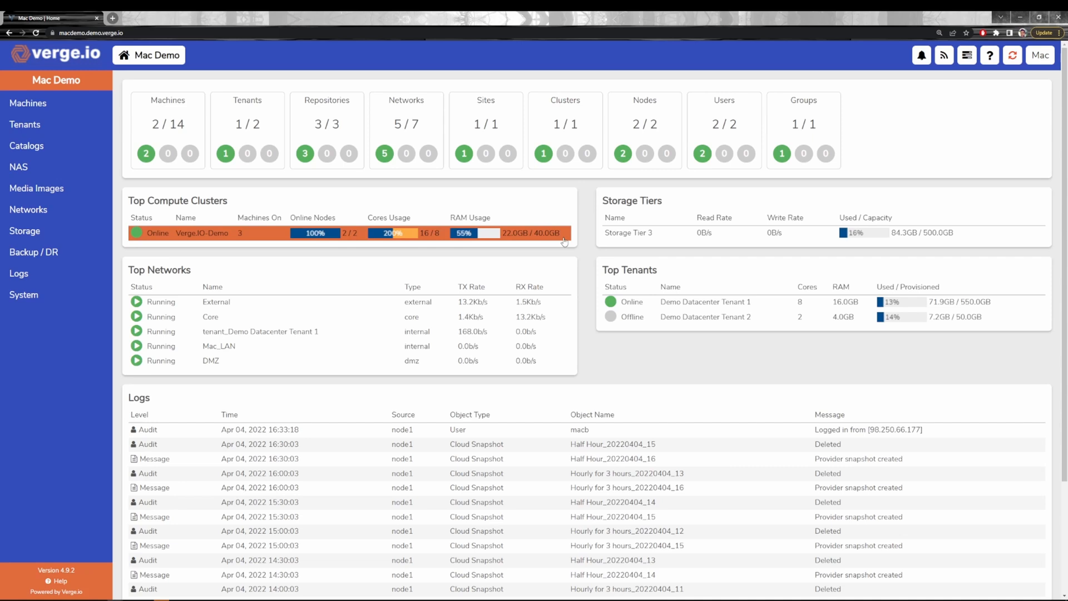
mouse_move(594, 254)
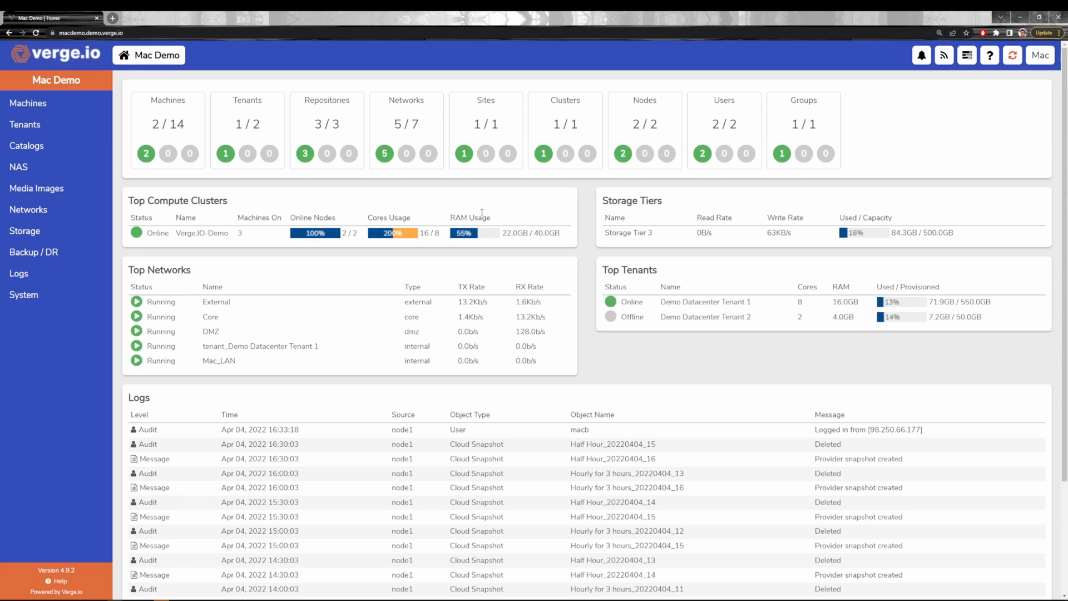
mouse_move(661, 232)
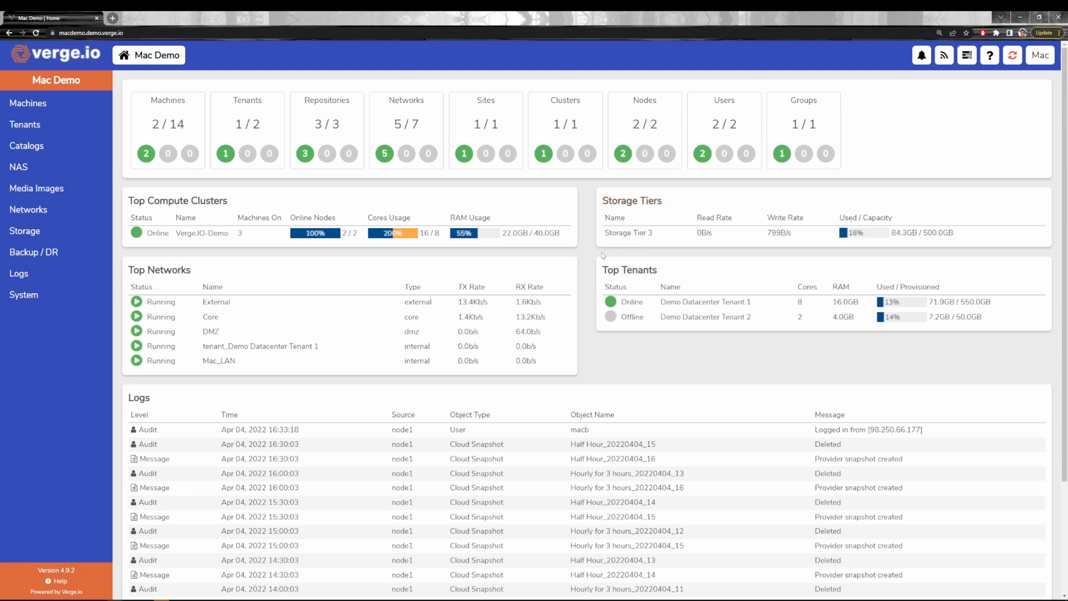
mouse_move(591, 256)
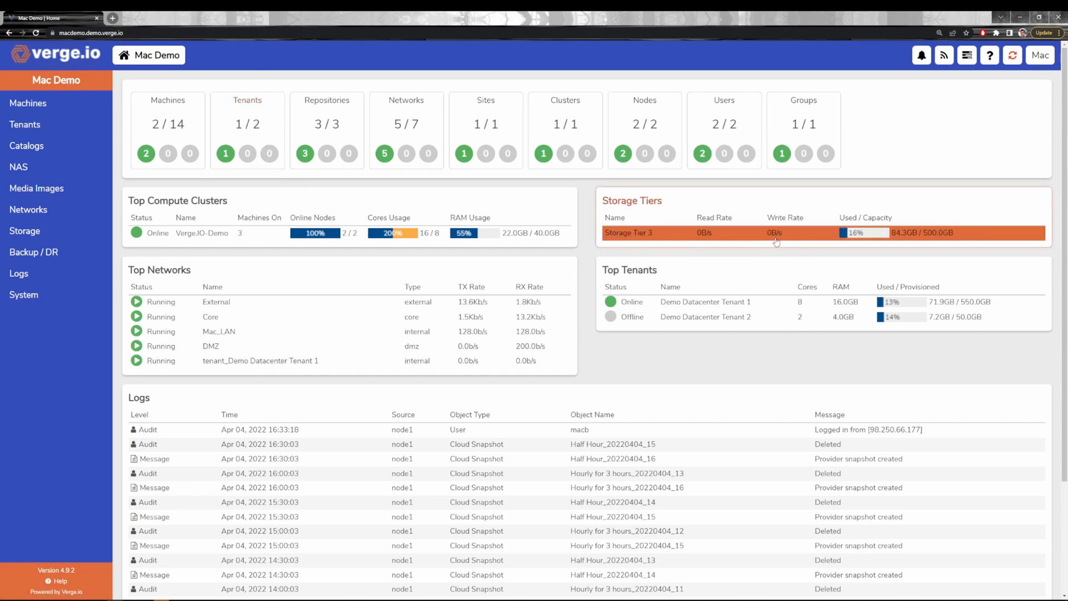
mouse_move(783, 241)
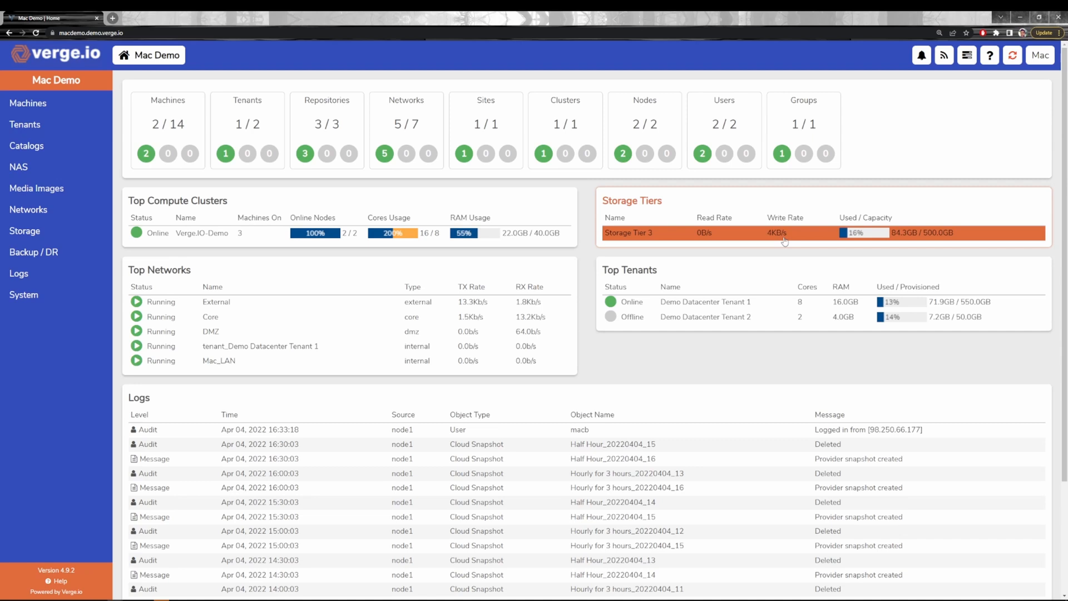
mouse_move(35, 190)
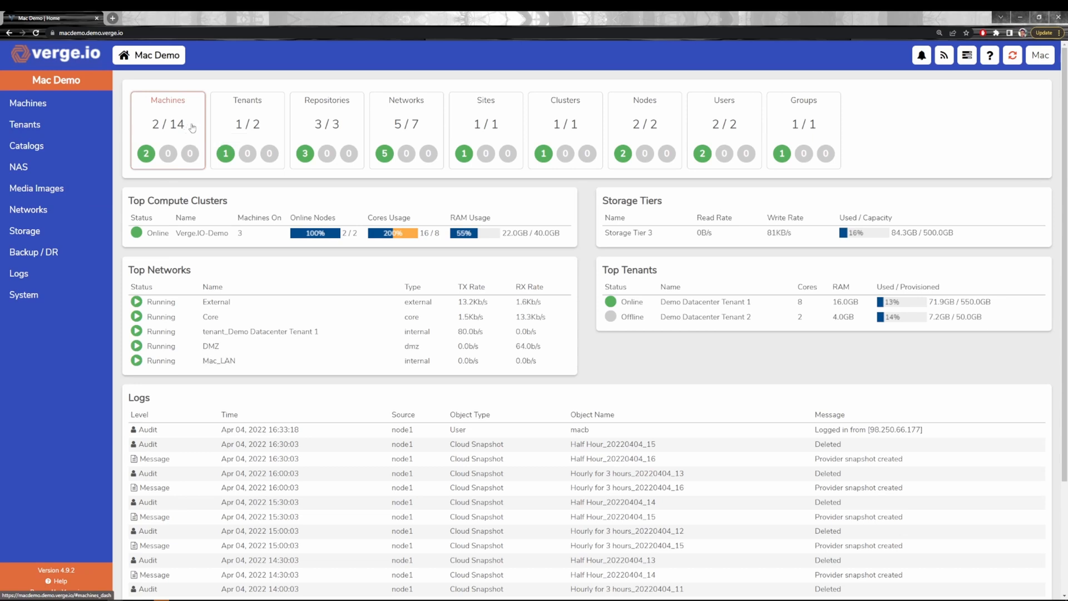
mouse_move(401, 125)
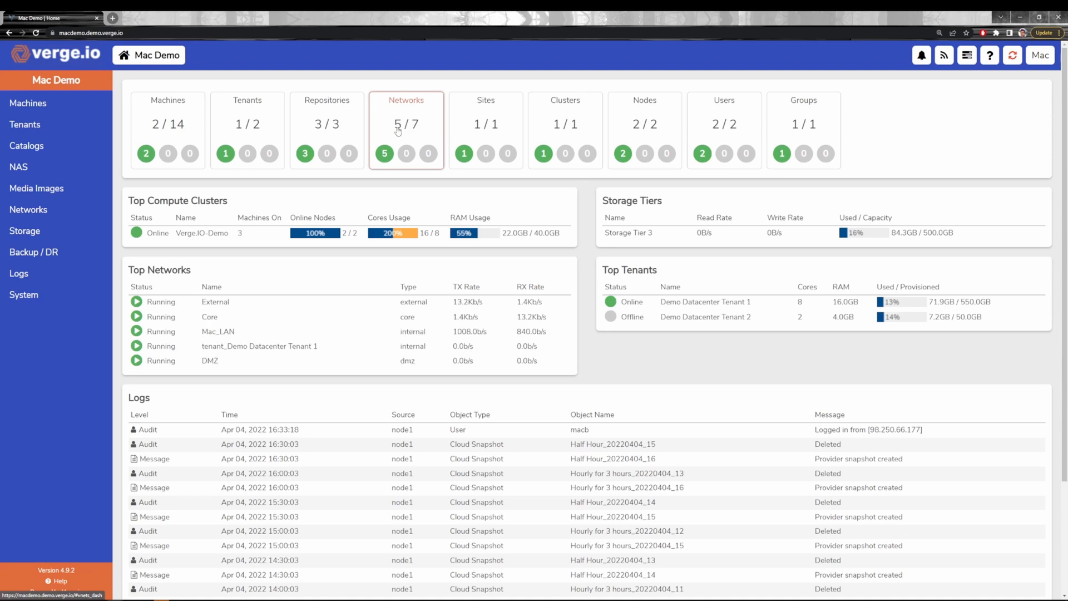
mouse_move(382, 185)
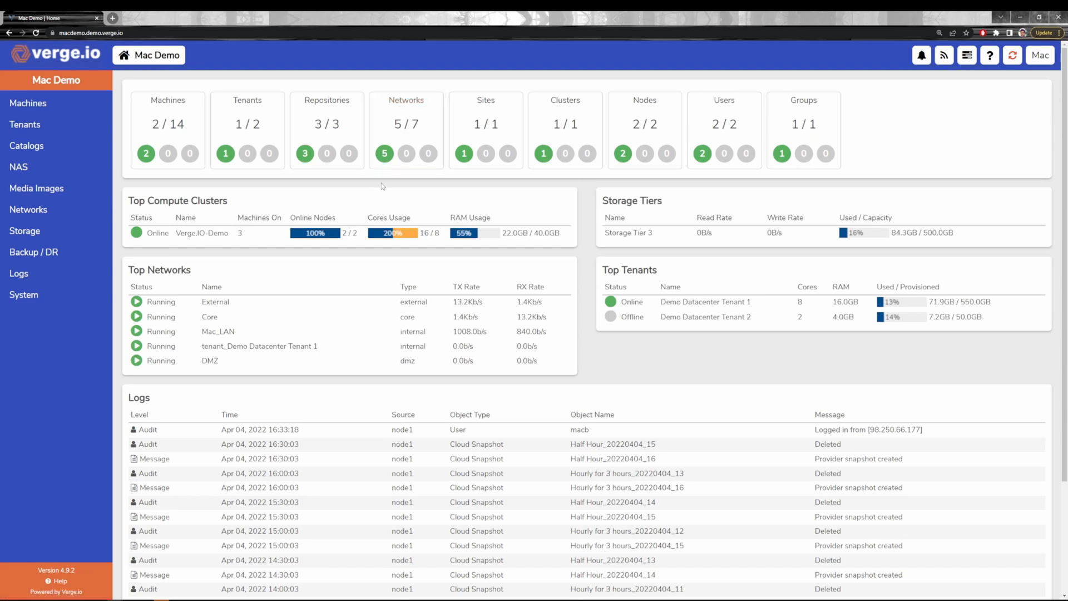
mouse_move(390, 175)
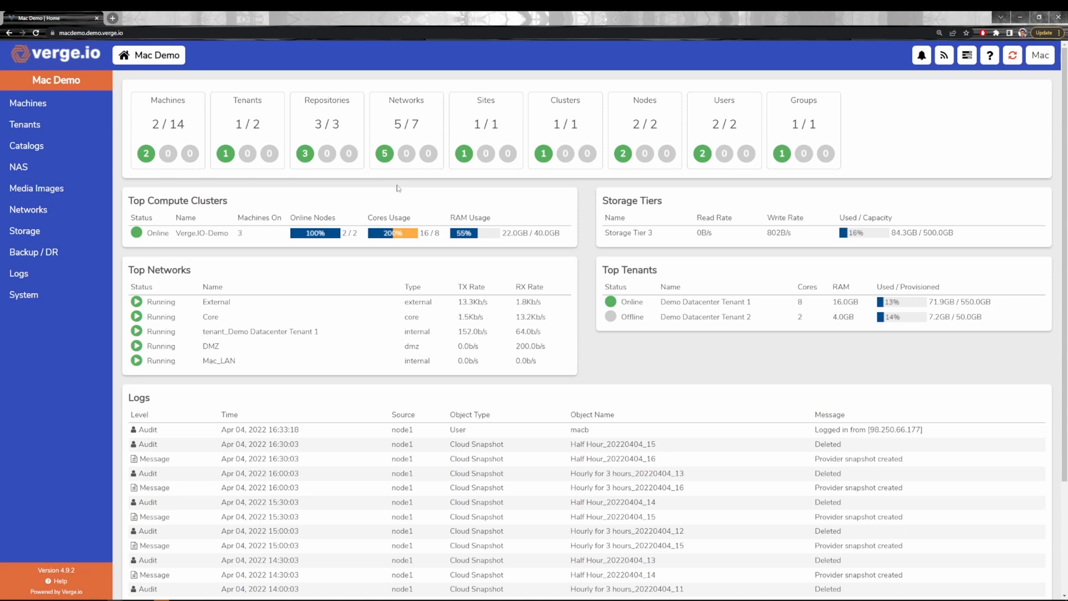
mouse_move(247, 124)
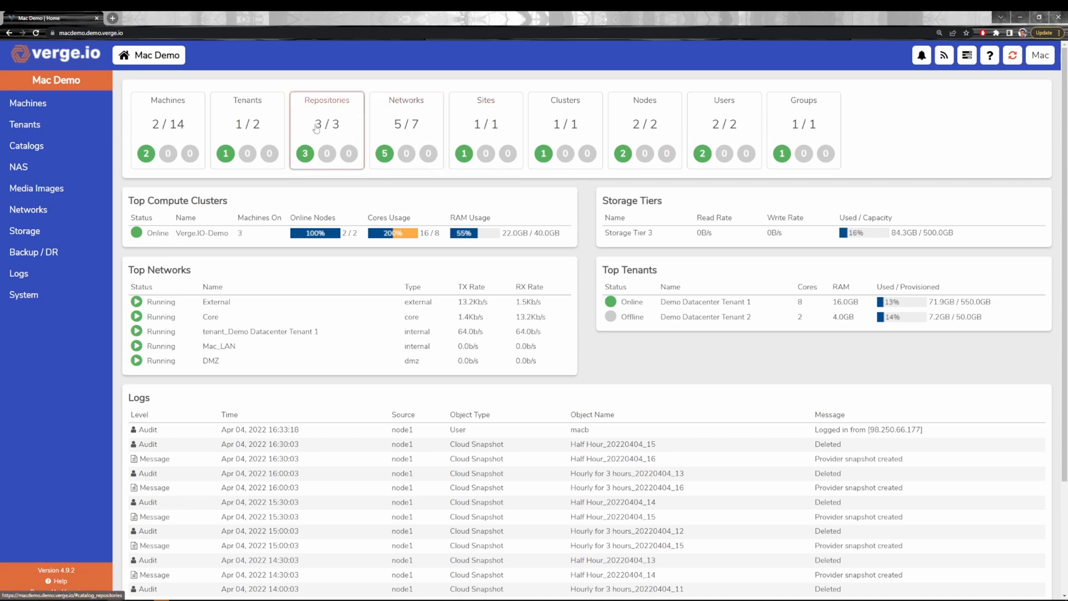
mouse_move(327, 129)
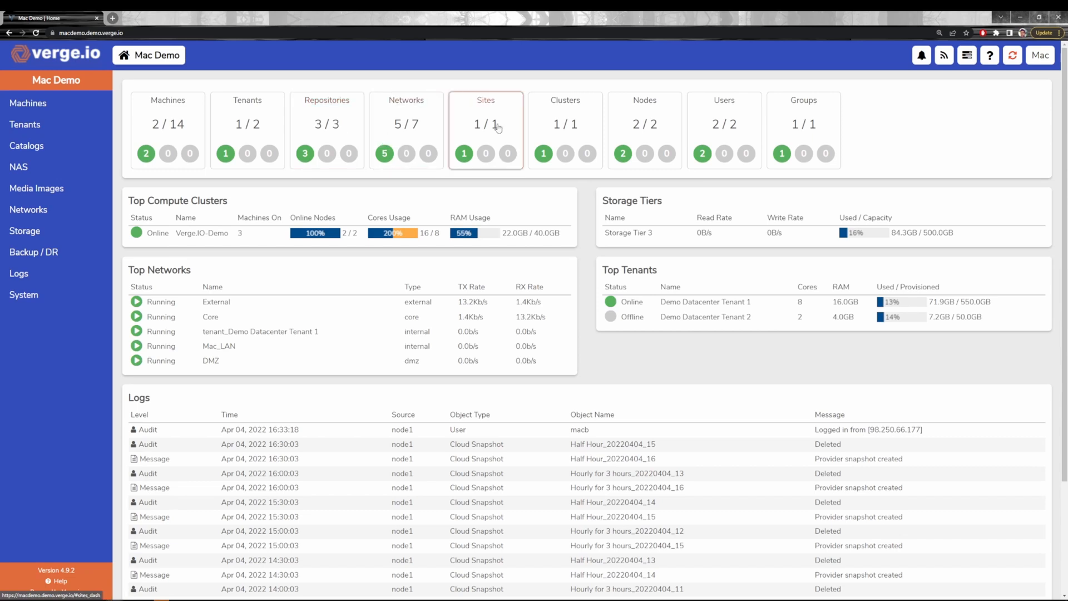
mouse_move(486, 124)
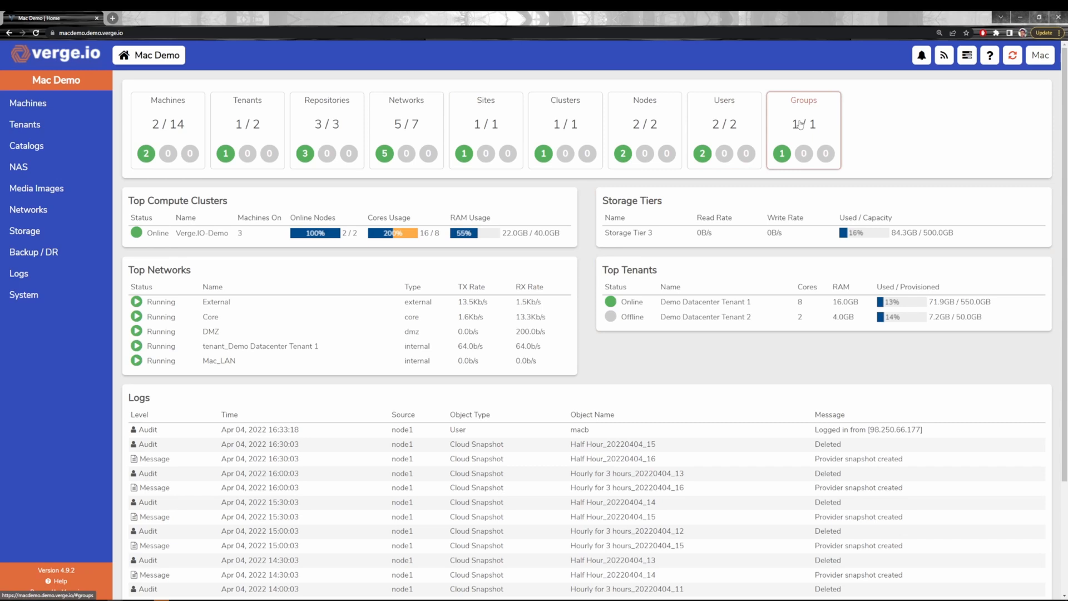
mouse_move(748, 142)
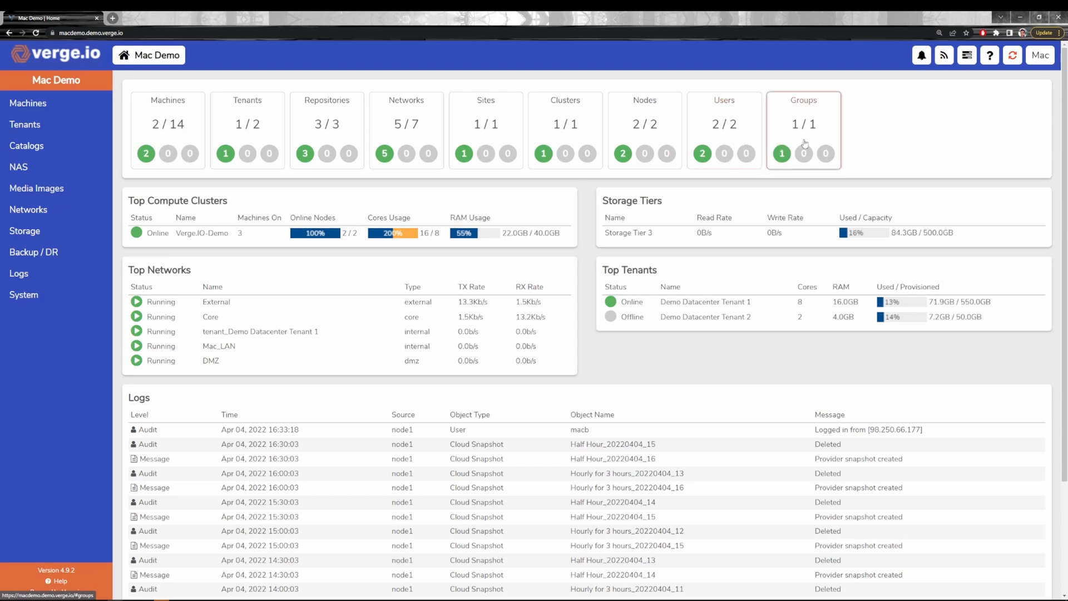
mouse_move(830, 93)
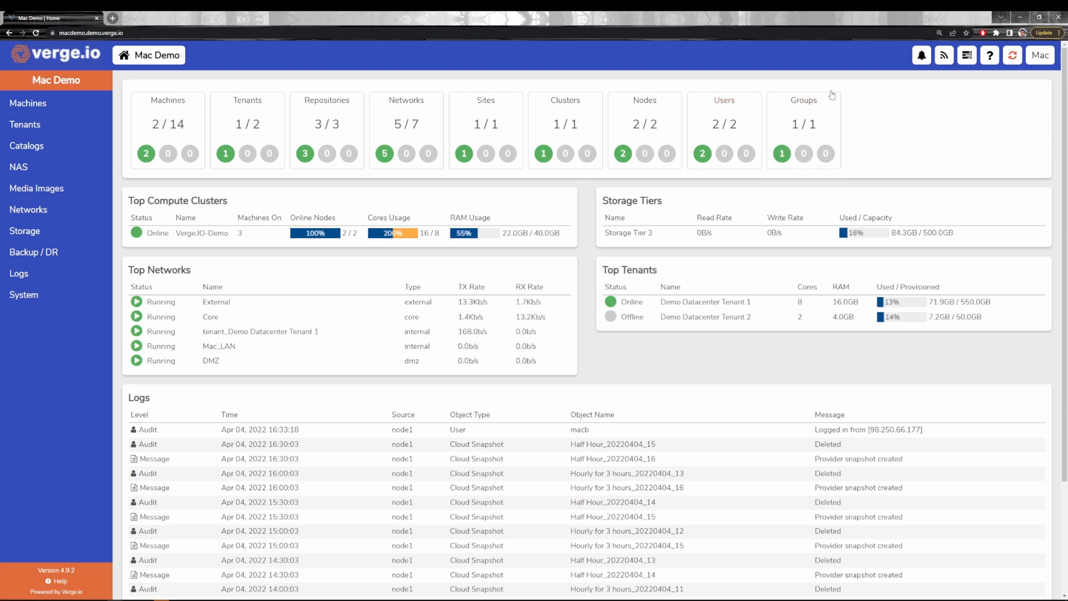
mouse_move(803, 126)
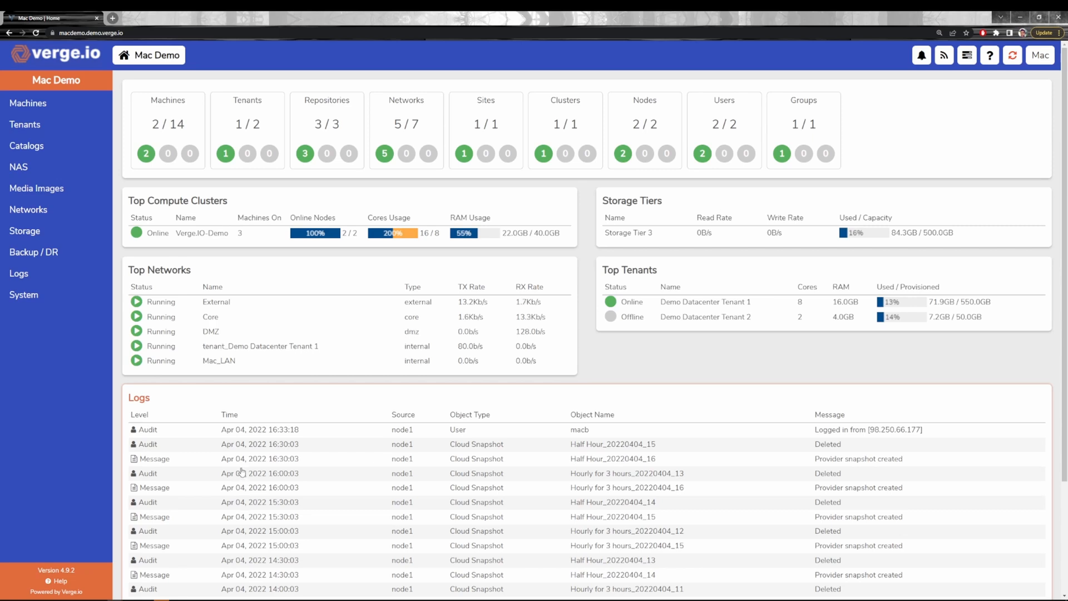
mouse_move(190, 414)
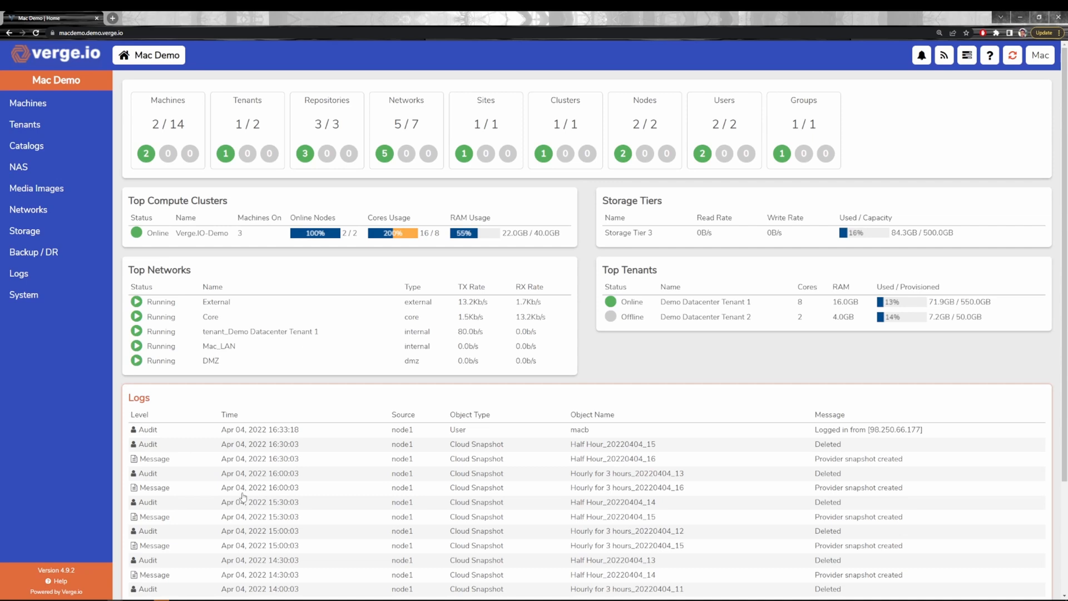
mouse_move(323, 491)
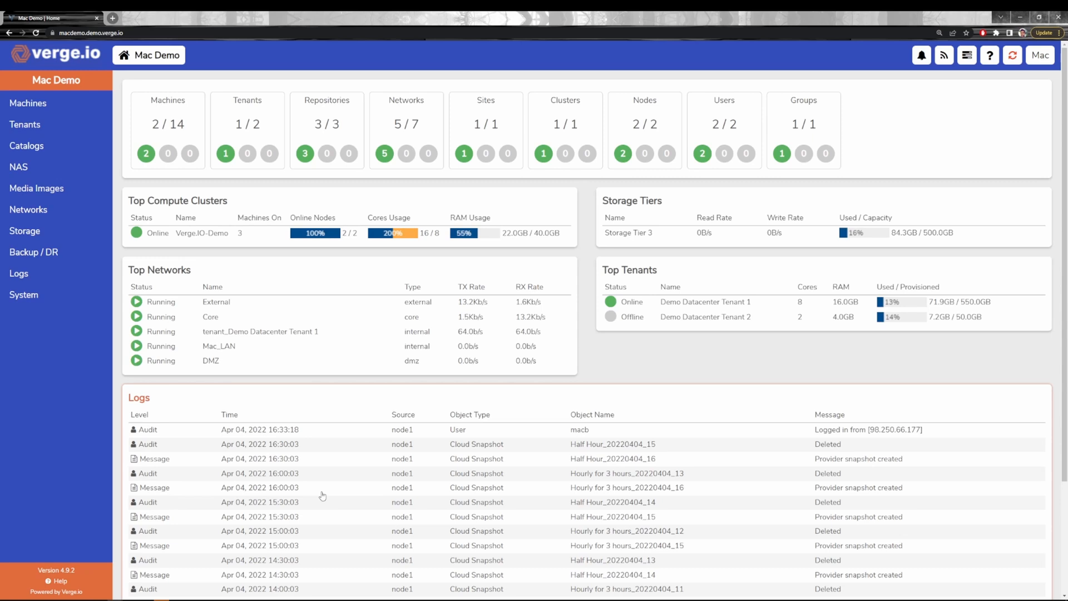
mouse_move(29, 209)
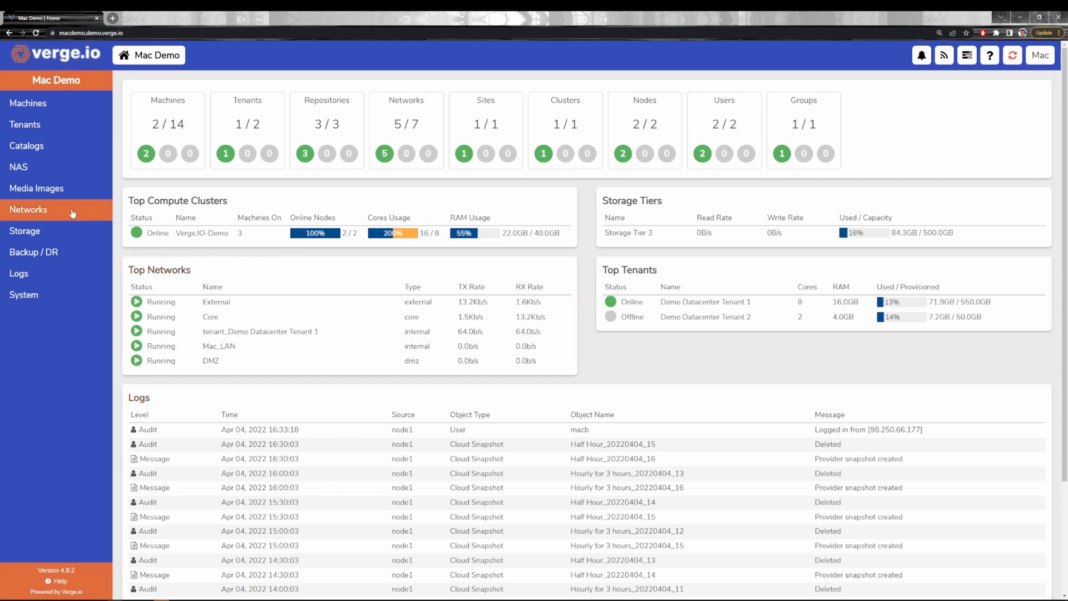